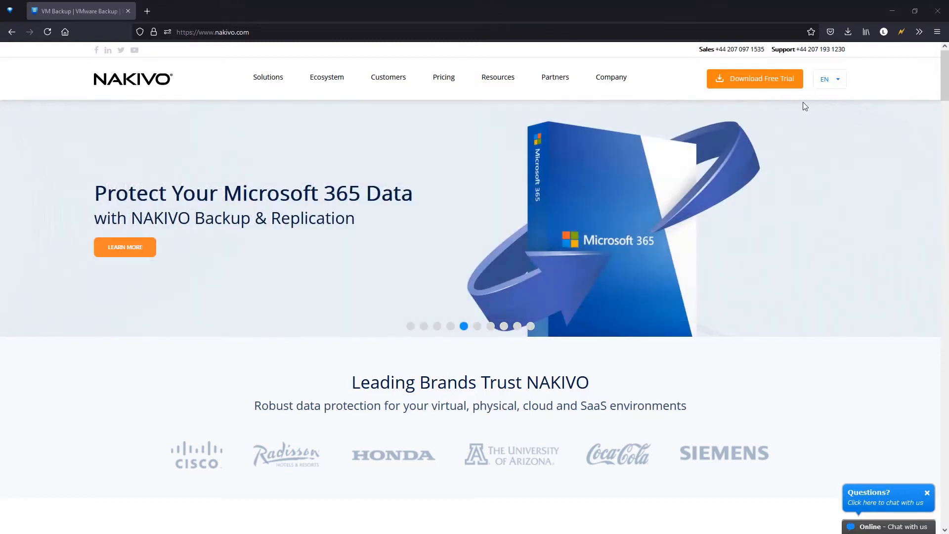
- Submit the nakivo.com free trial form to download the Backup & Replication installer
click(755, 79)
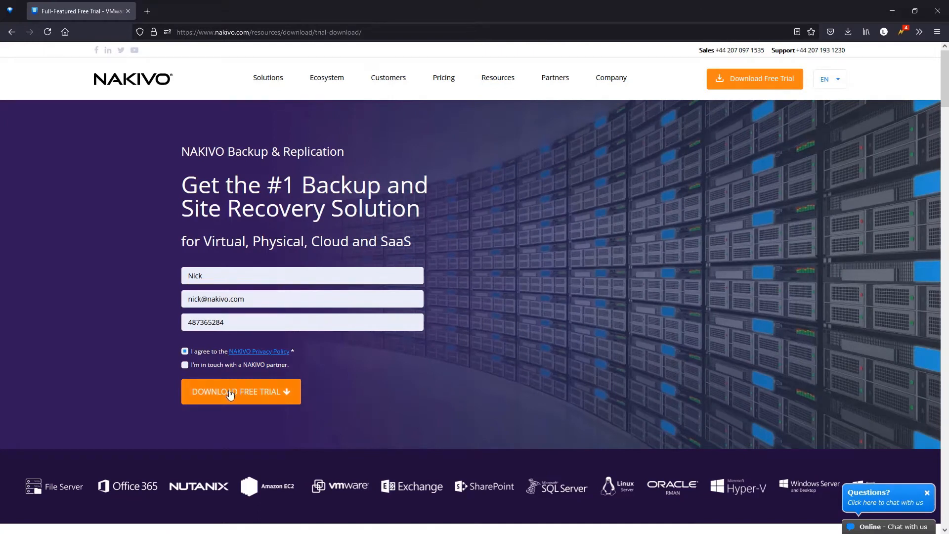
click(240, 391)
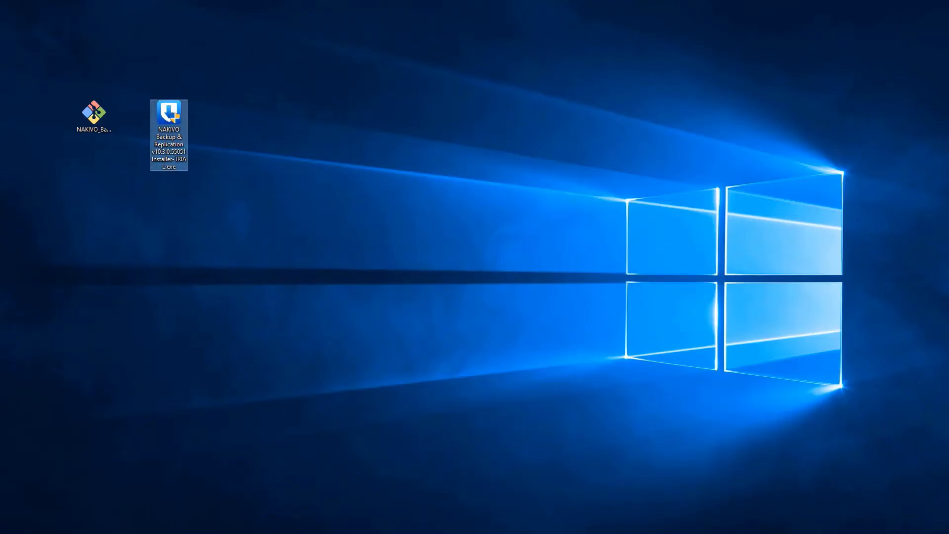
- Launch the installer, choose Full solution, leave Transporter certificate unchecked, and accept the license
double_click(169, 112)
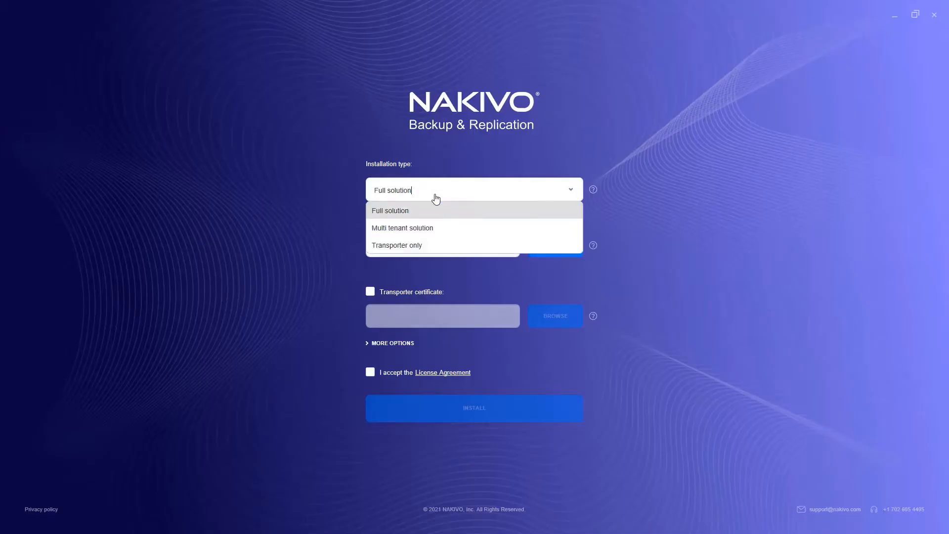
click(390, 210)
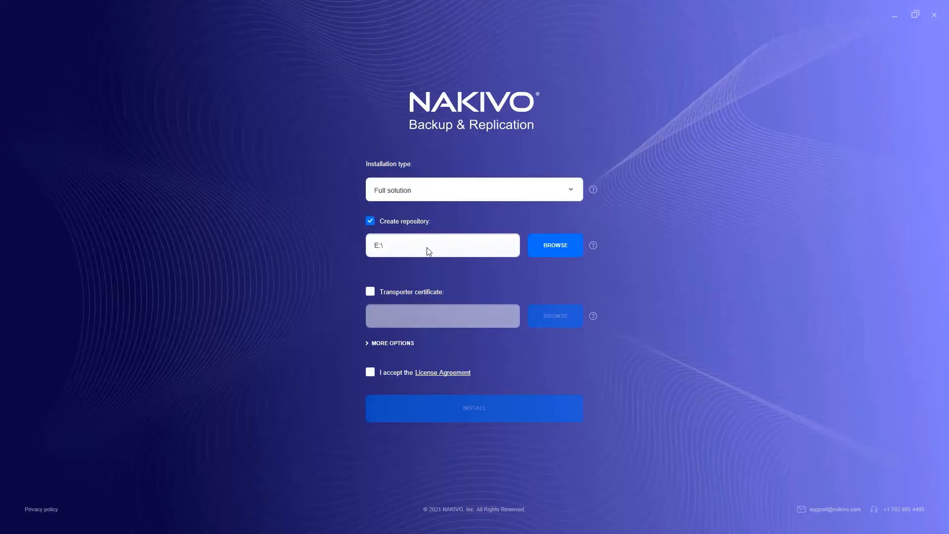
click(369, 291)
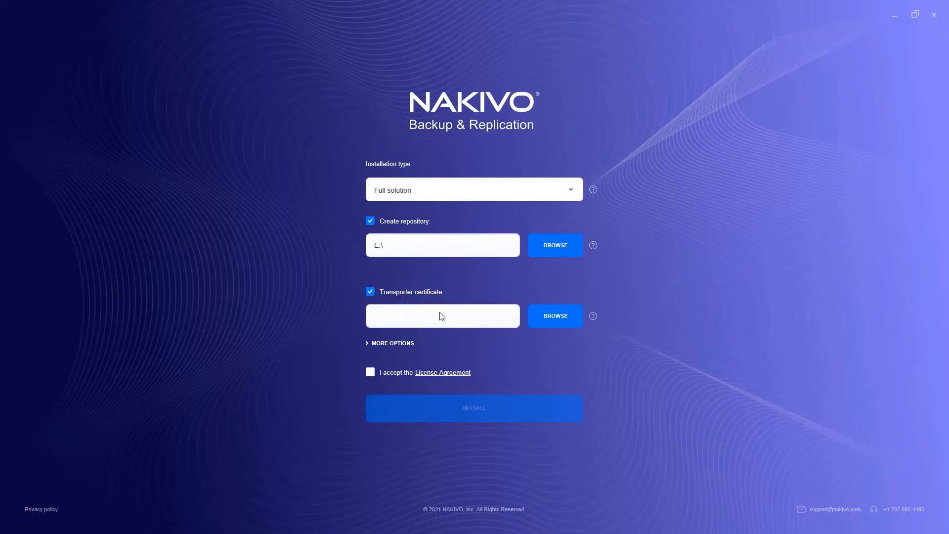
click(370, 291)
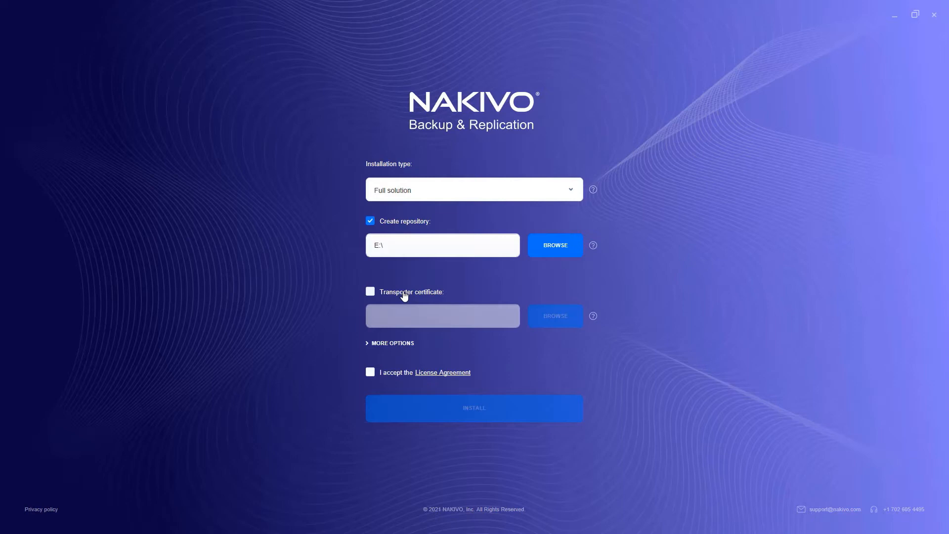
click(393, 342)
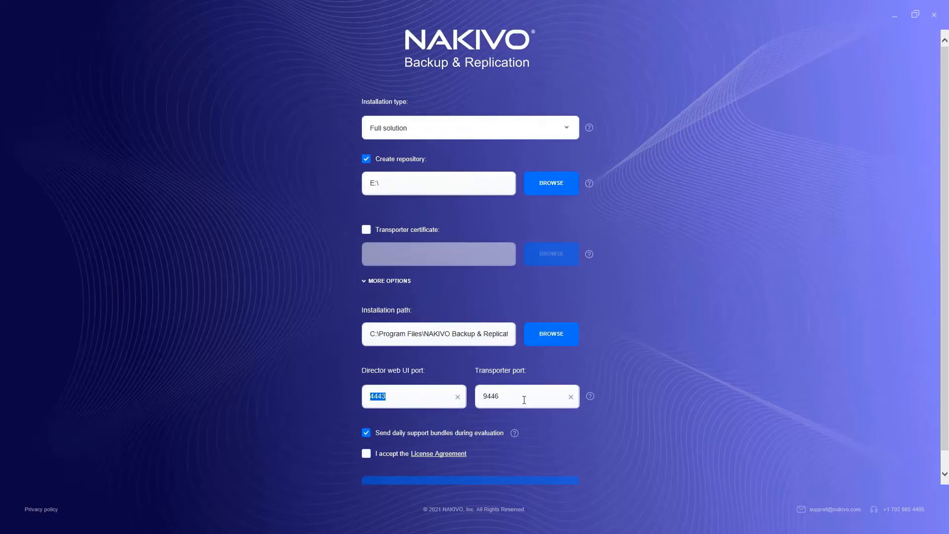
click(366, 454)
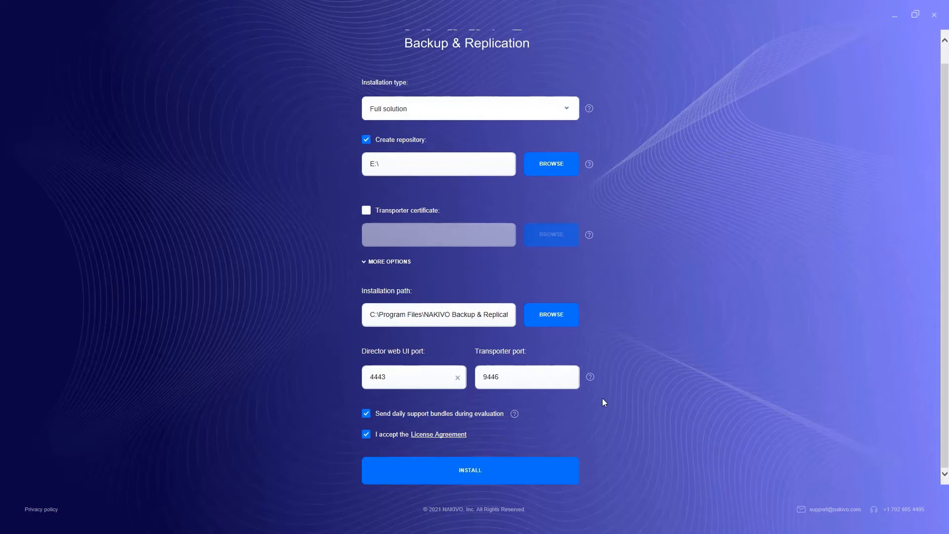
mouse_move(570, 466)
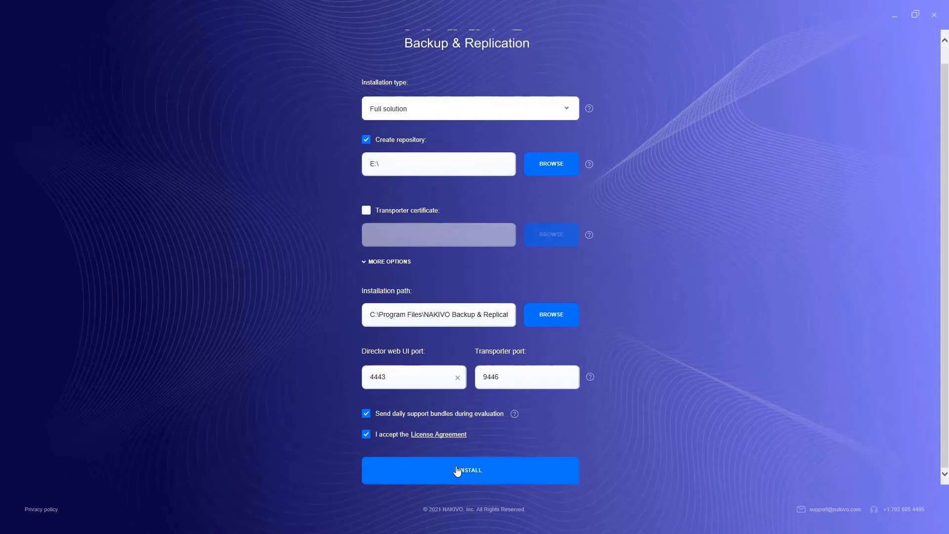
- Install without a transporter certificate, then finish and open the web interface
click(469, 470)
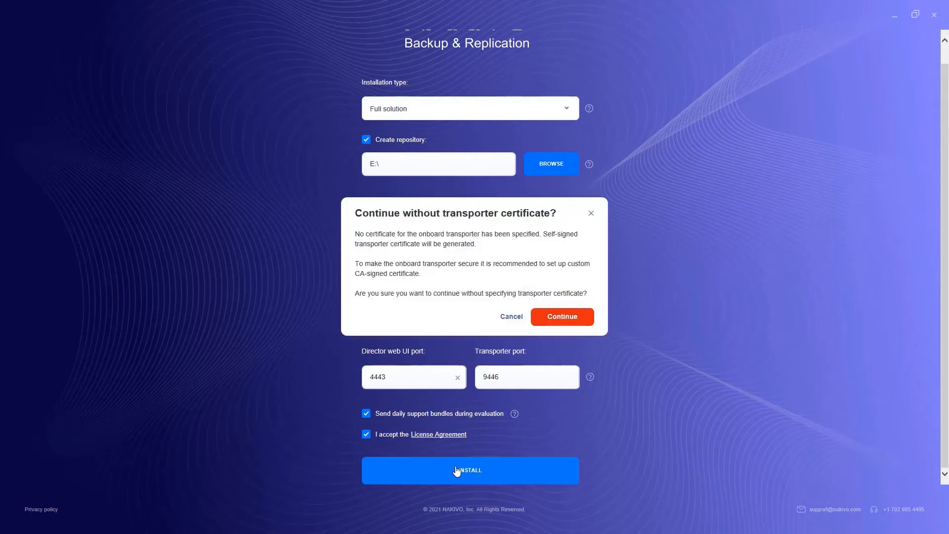
mouse_move(596, 356)
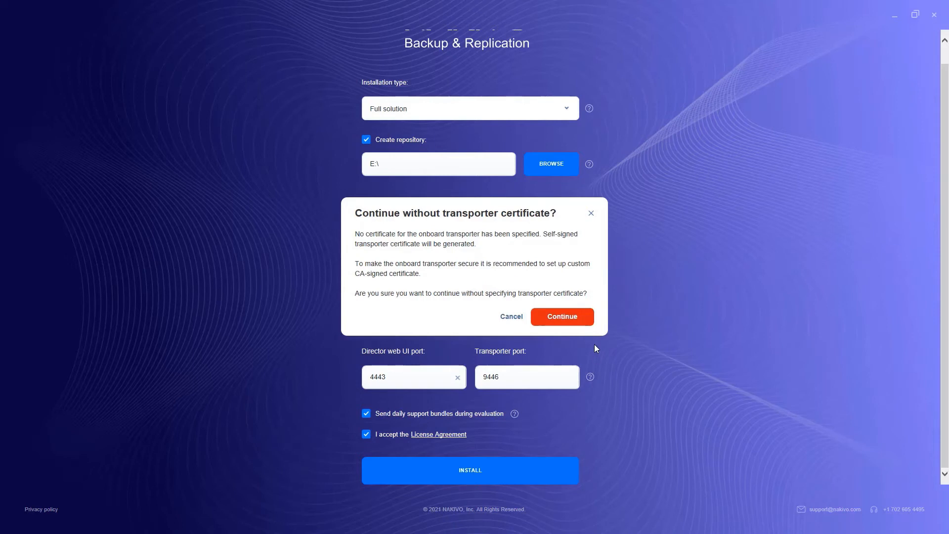
click(562, 316)
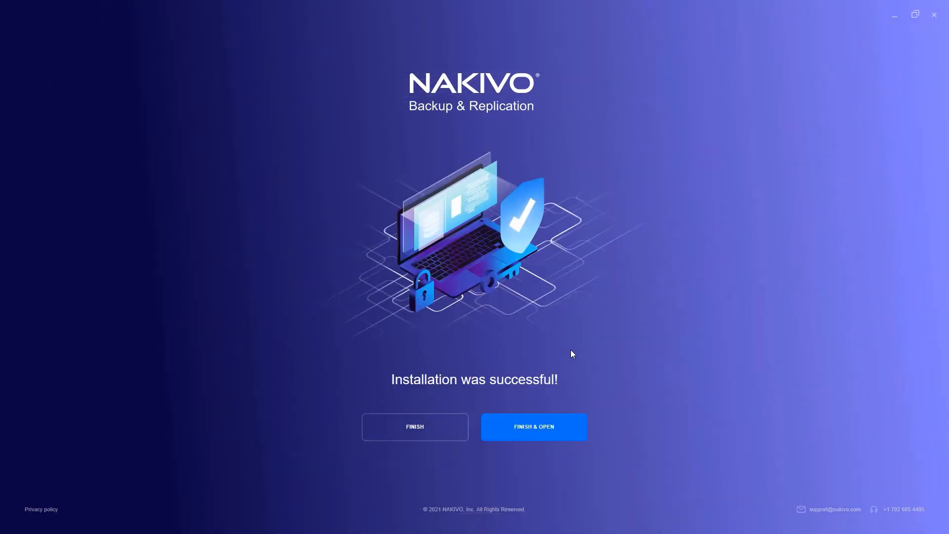
click(534, 427)
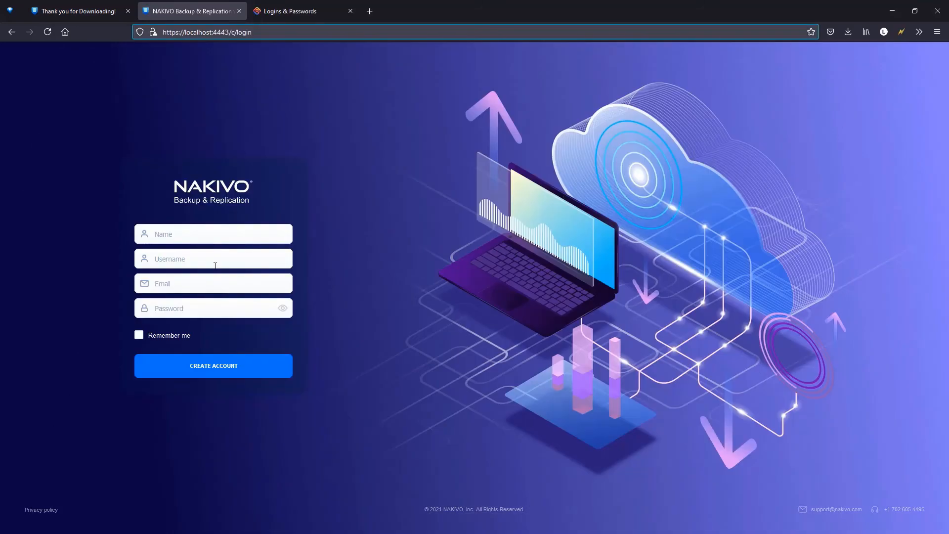
- Create the admin account (admin, admin@c) and add vCenter host VC1 to the inventory
text(admin)
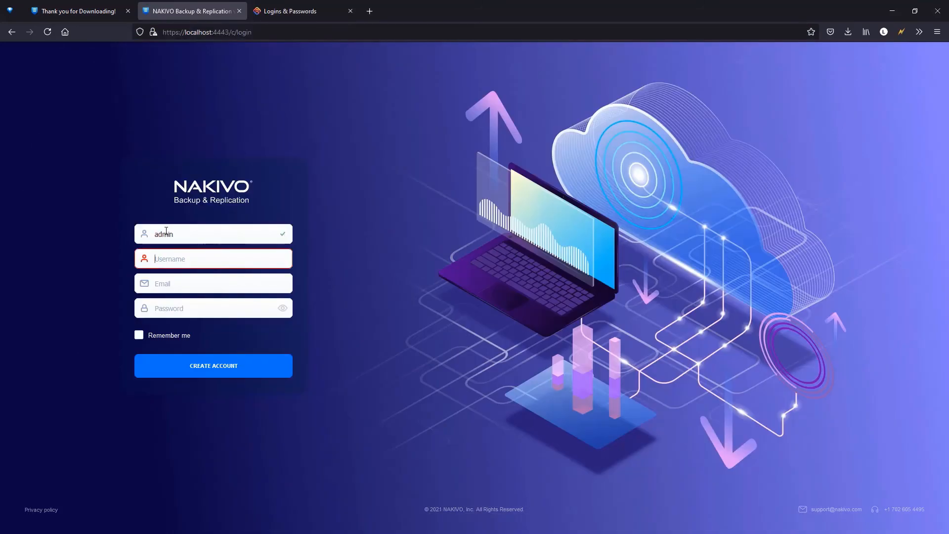
text(admin@c)
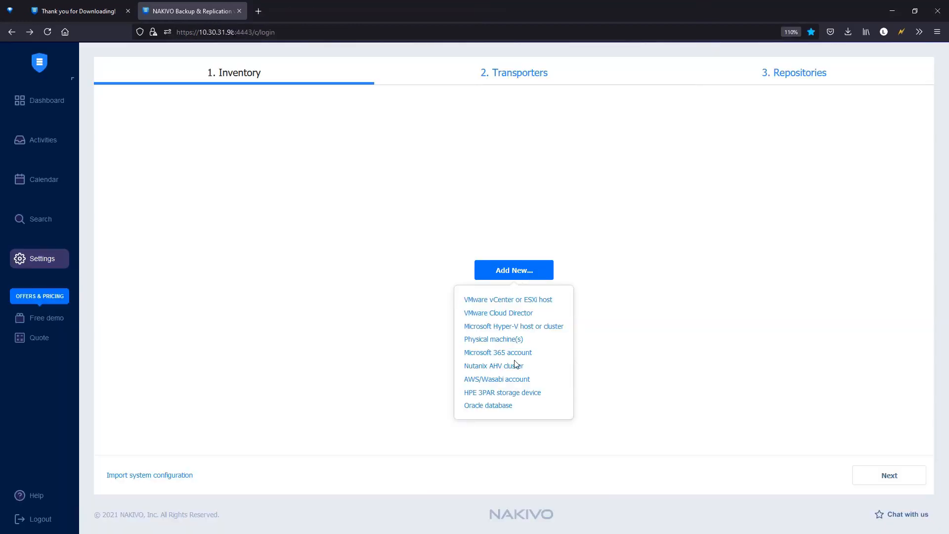
click(508, 300)
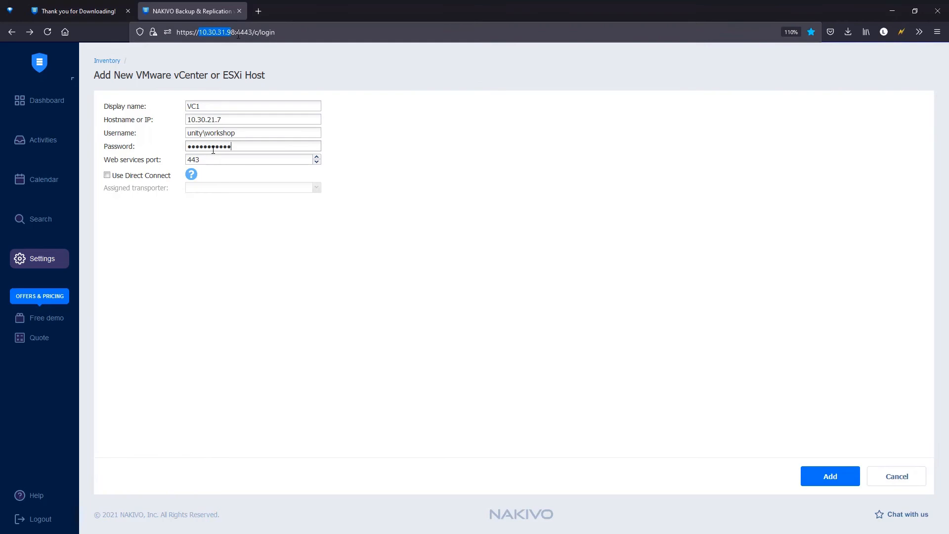
click(830, 476)
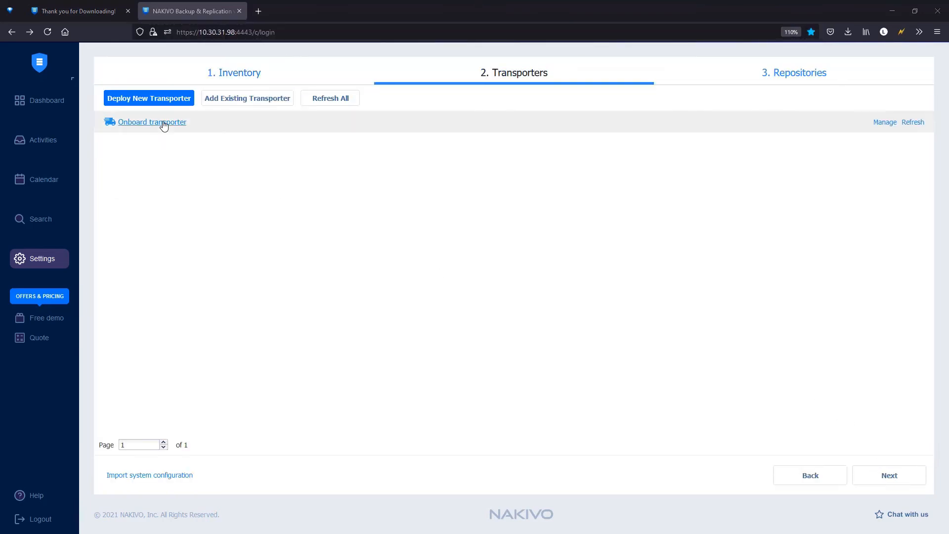
- Show the transporter deployment options, including the VMware vSphere appliance
click(149, 98)
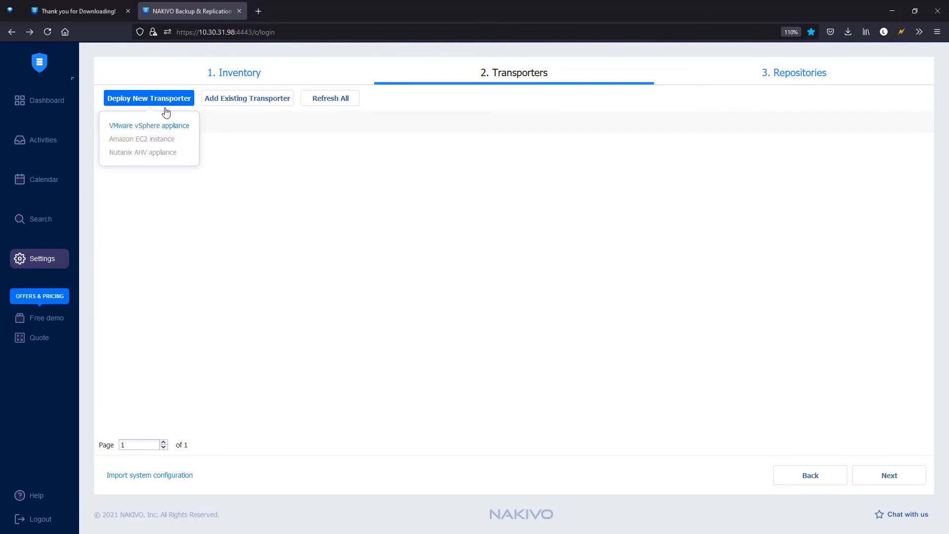
mouse_move(186, 151)
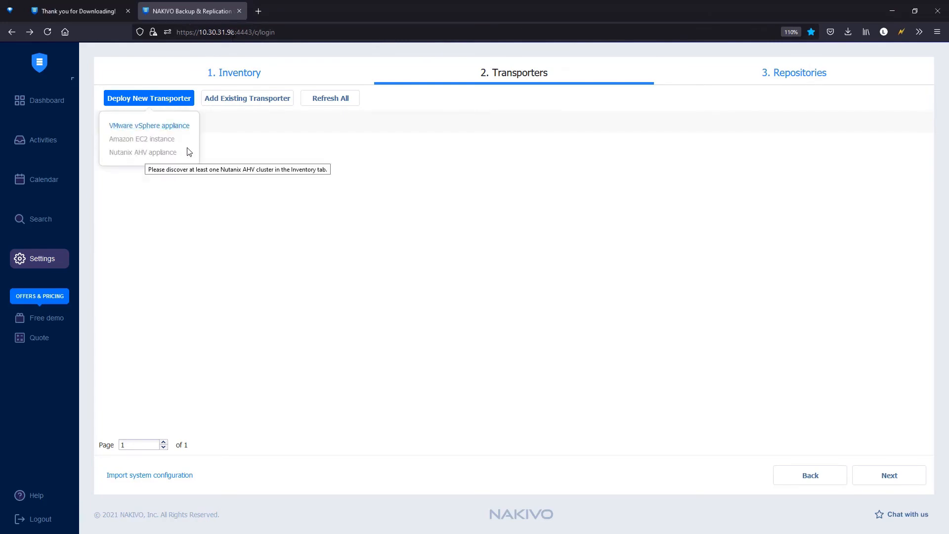